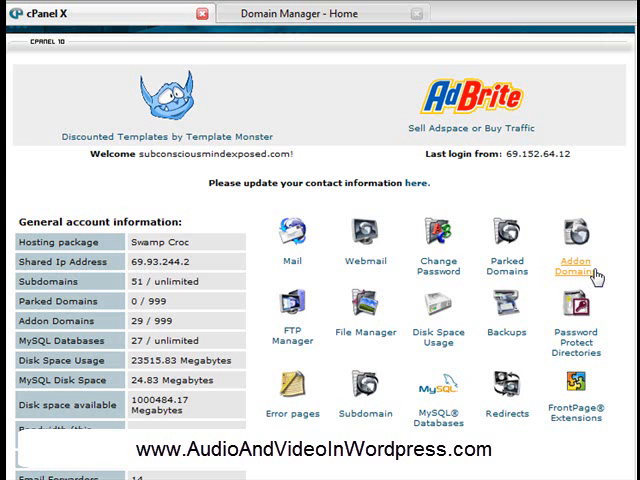
{"action": "mouse_move", "coordinate": [595, 275]}
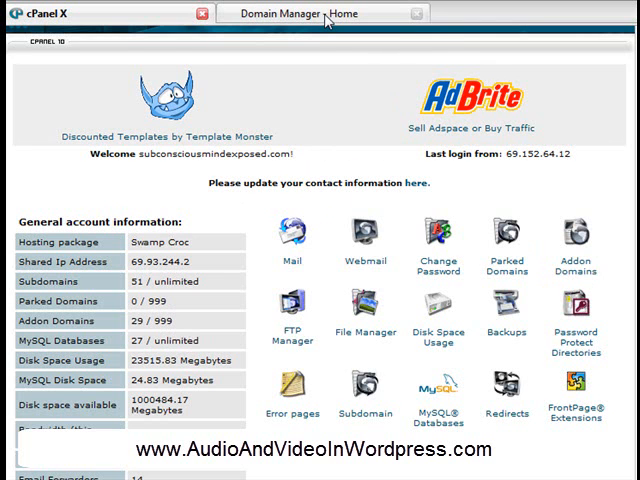
In GoDaddy Domain Manager, open the Nameservers settings for the checked domain.
{"action": "left_click", "coordinate": [320, 13]}
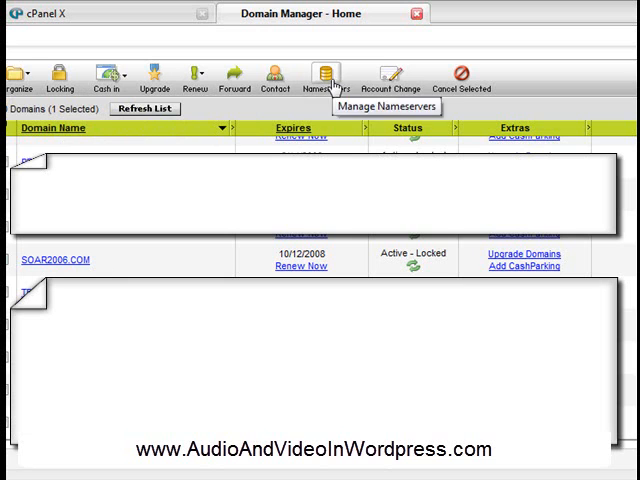
{"action": "left_click", "coordinate": [338, 74]}
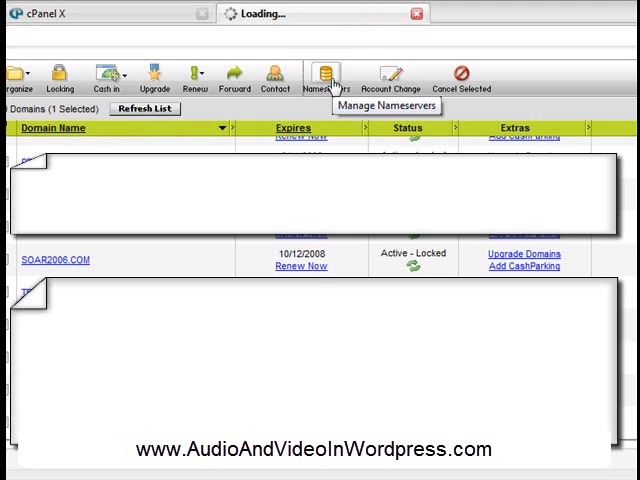
Select the Custom Nameservers option in the Set Nameservers panel.
{"action": "left_click", "coordinate": [328, 70]}
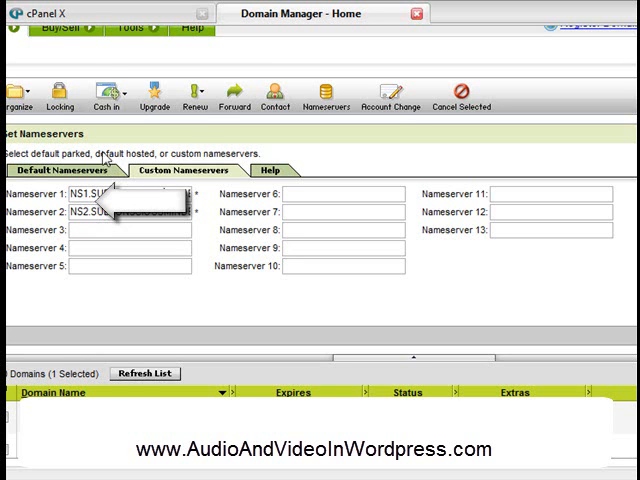
{"action": "mouse_move", "coordinate": [120, 14]}
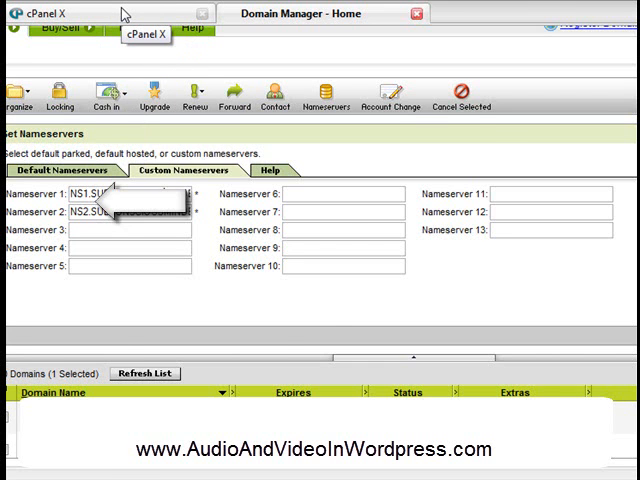
Switch back to the cPanel X browser tab.
{"action": "left_click", "coordinate": [60, 13]}
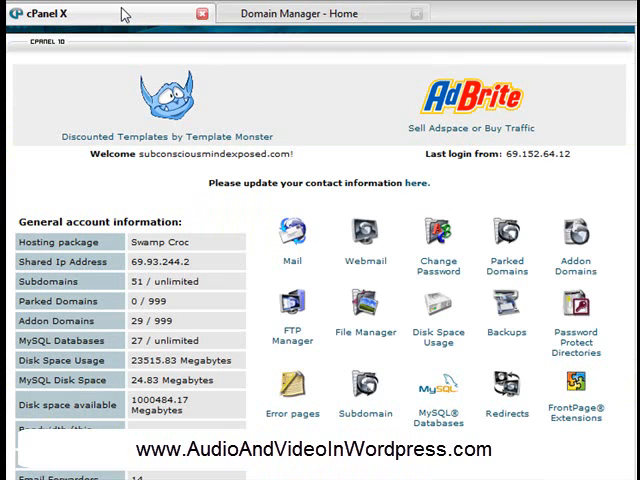
{"action": "mouse_move", "coordinate": [532, 194]}
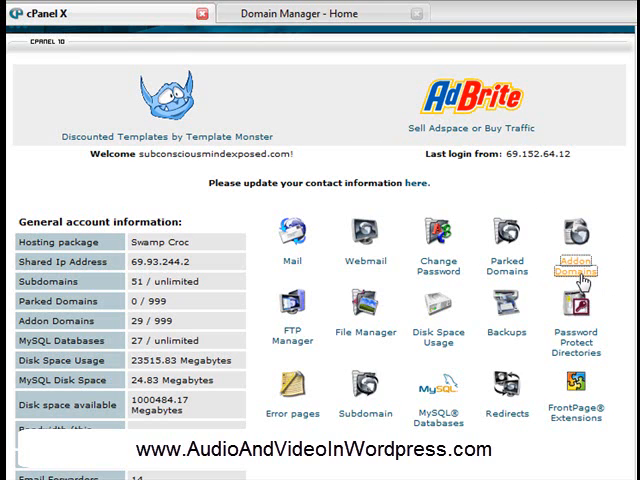
Open Addon Domains and scroll down to the new addon domain form.
{"action": "left_click", "coordinate": [574, 258]}
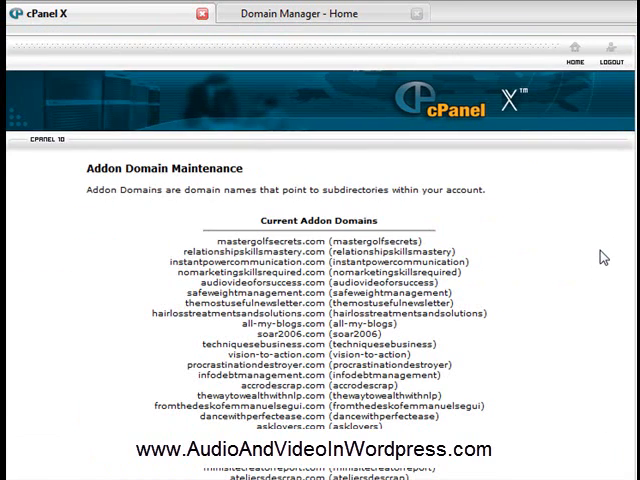
{"action": "scroll", "scroll_direction": "down", "scroll_amount": 3}
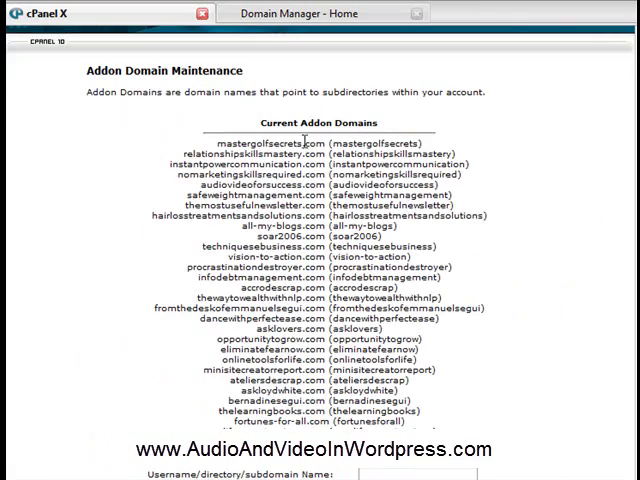
{"action": "scroll", "scroll_direction": "down", "scroll_amount": 3}
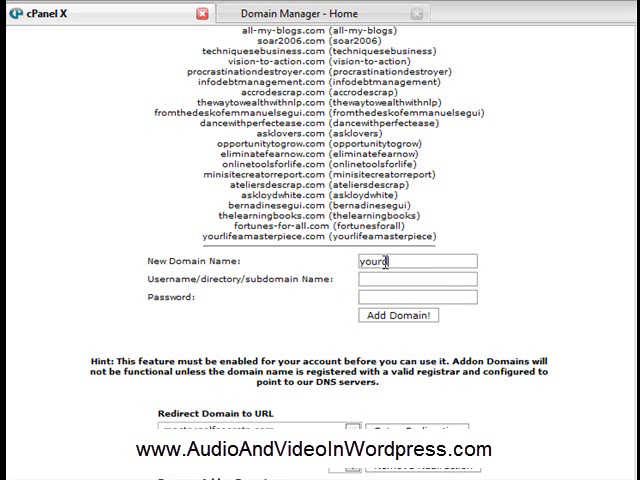
Create addon domain yourdomain.com with subdomain directory 'yourdomain' and a password.
{"action": "type", "text": "domain.com"}
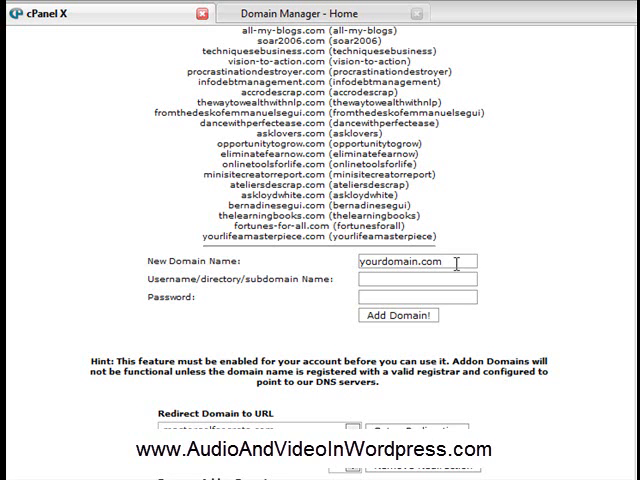
{"action": "double_click", "coordinate": [410, 262]}
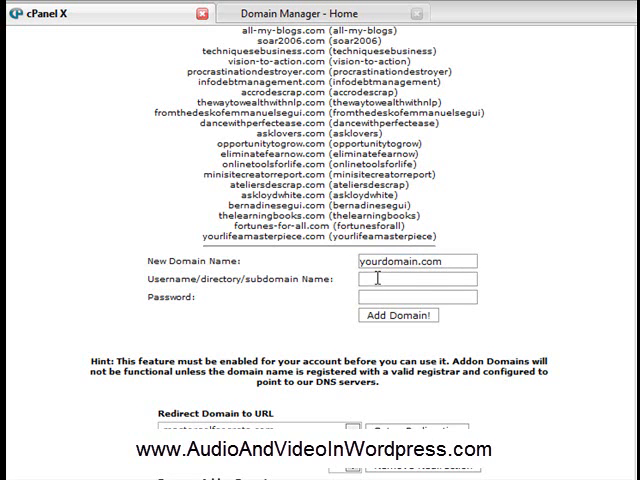
{"action": "type", "text": "yourdomain"}
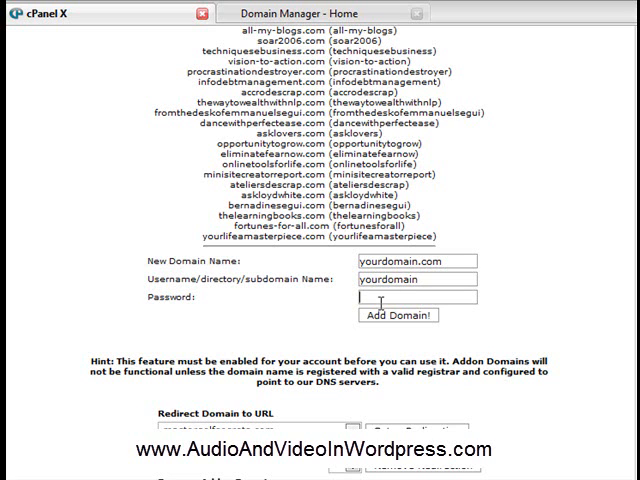
{"action": "type", "text": "password"}
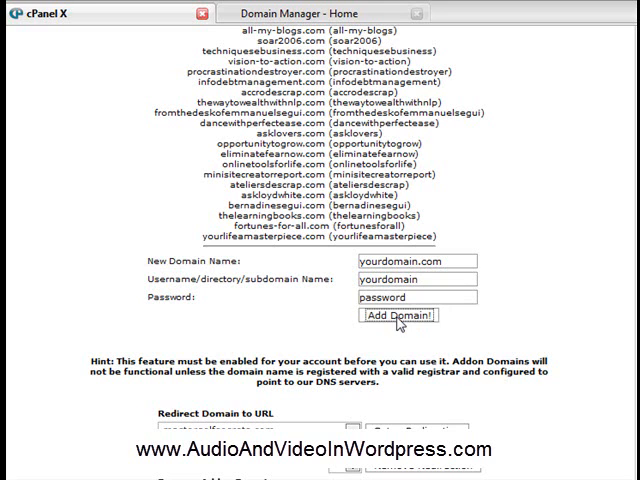
{"action": "left_click", "coordinate": [397, 316]}
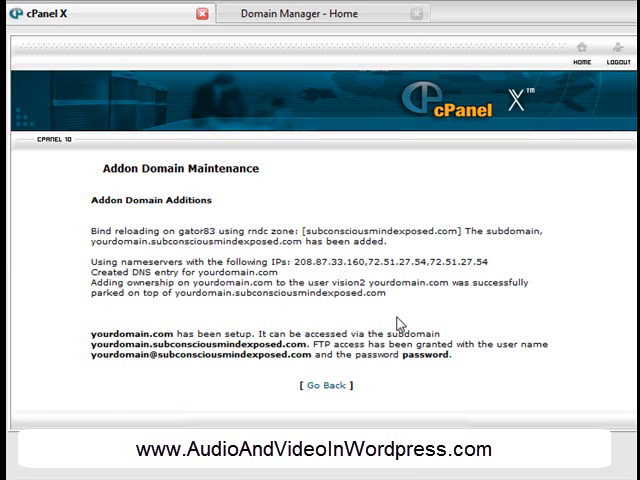
{"action": "mouse_move", "coordinate": [90, 348]}
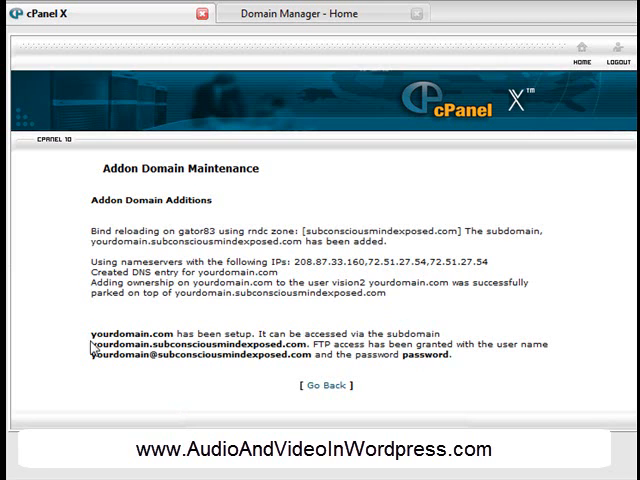